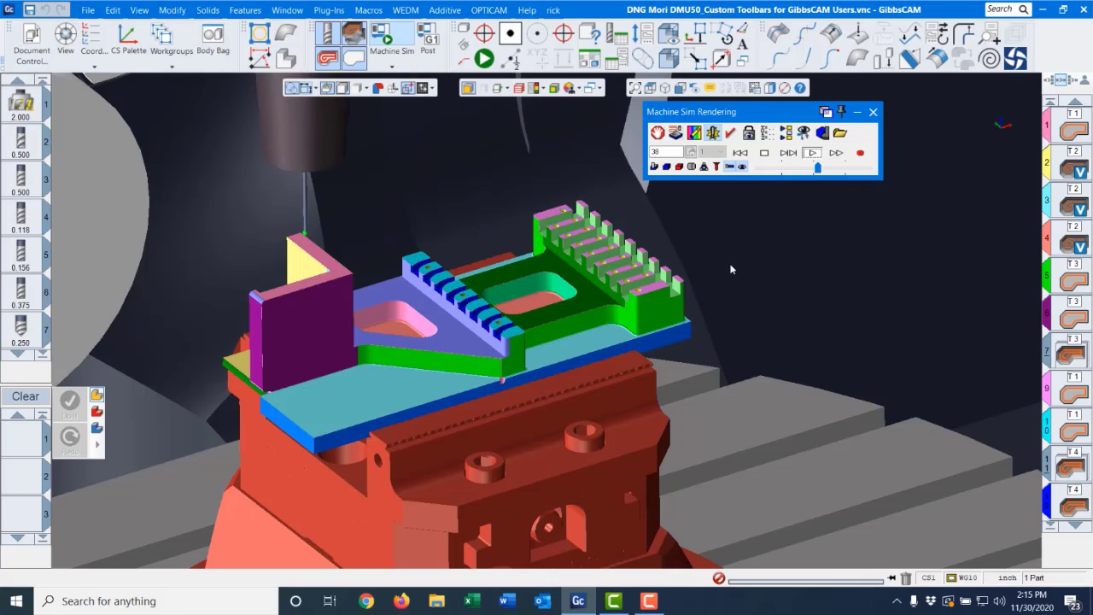
End the machine simulation rendering and return the part to its normal view on the vise.
left_click(811, 152)
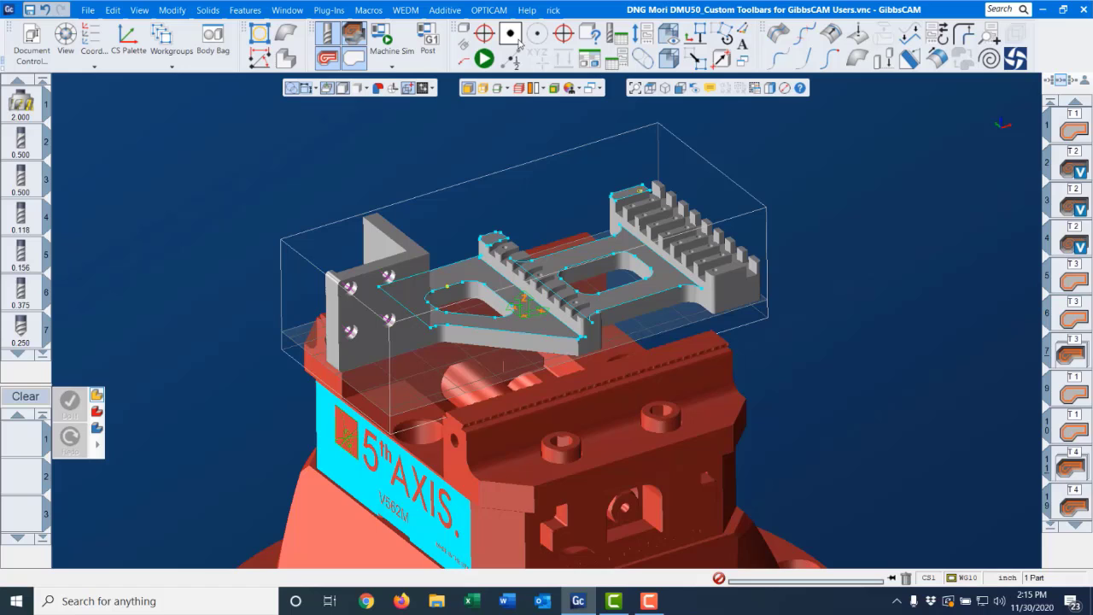
left_click(171, 36)
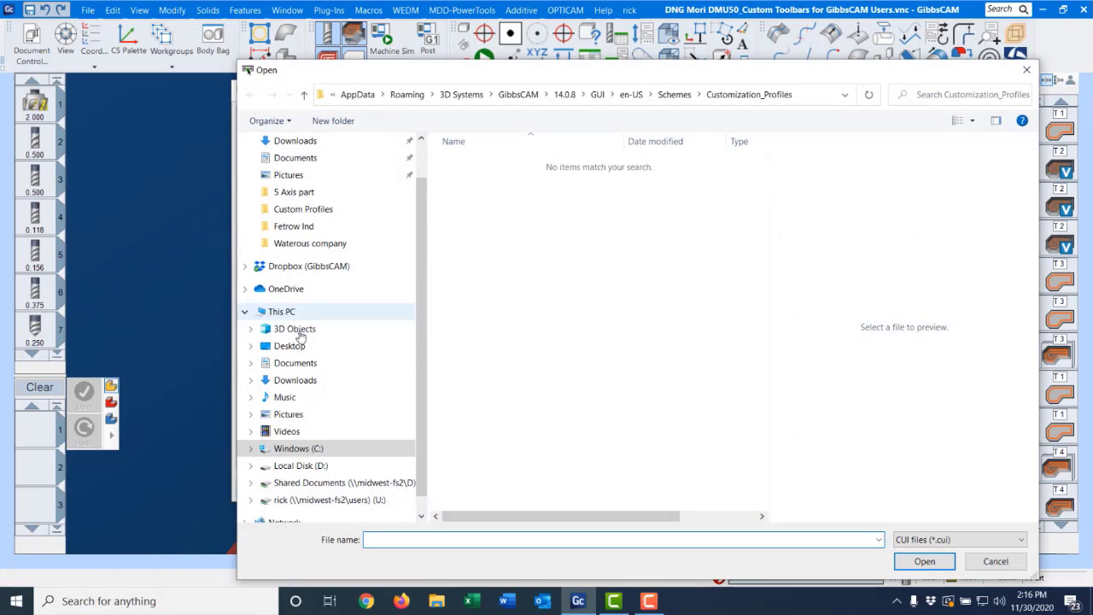
Load the customization profile from the Desktop folder, changing the ribbon commands.
left_click(290, 345)
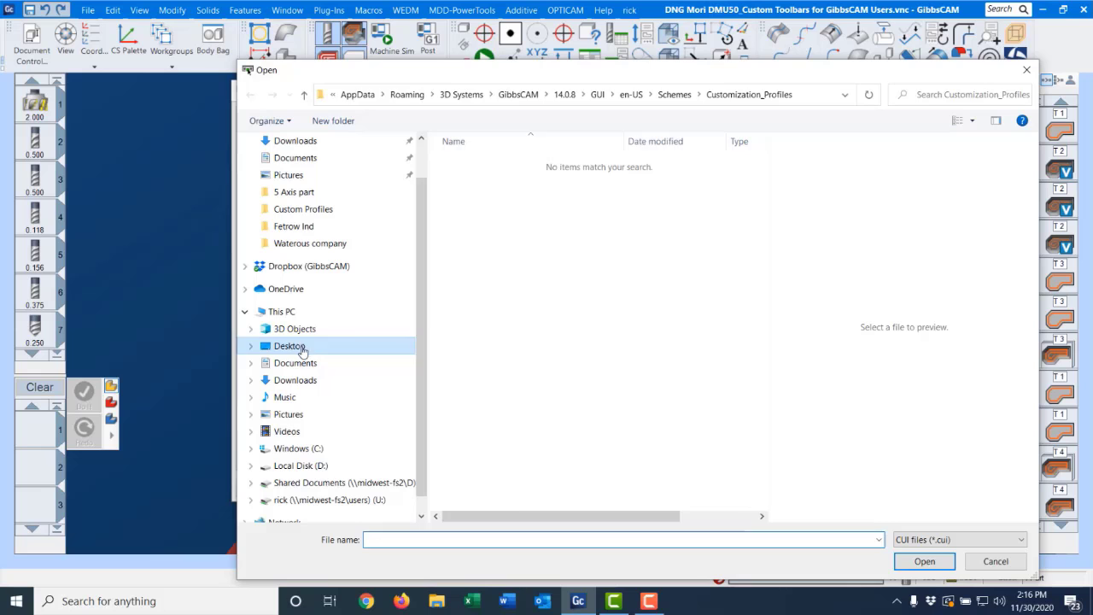
double_click(290, 345)
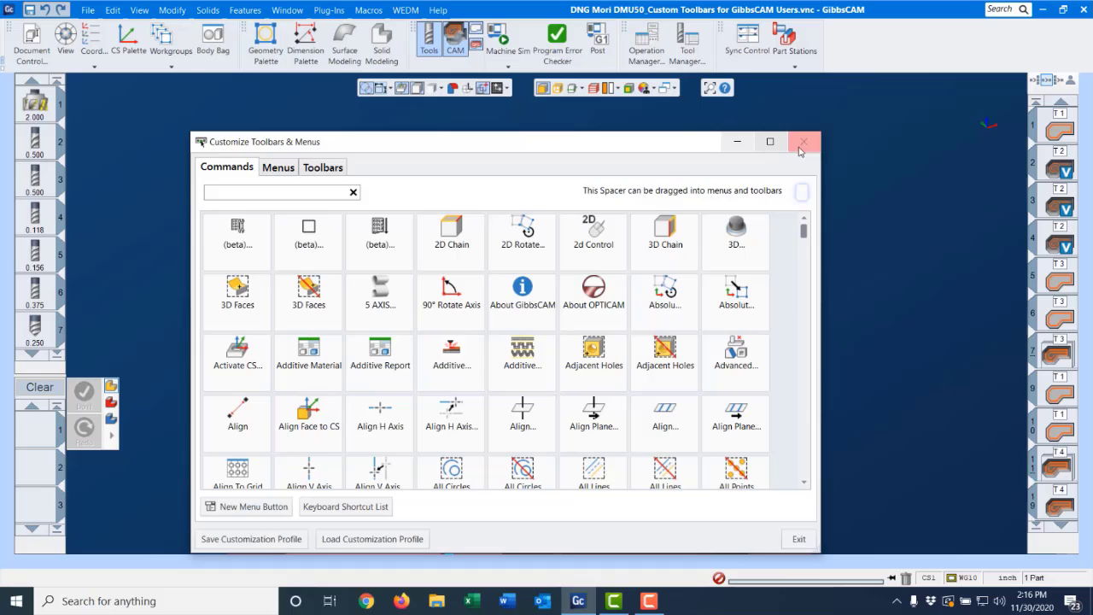
Hide the Summaries toolbar and remove a palette and a modeling command from the ribbon.
left_click(803, 142)
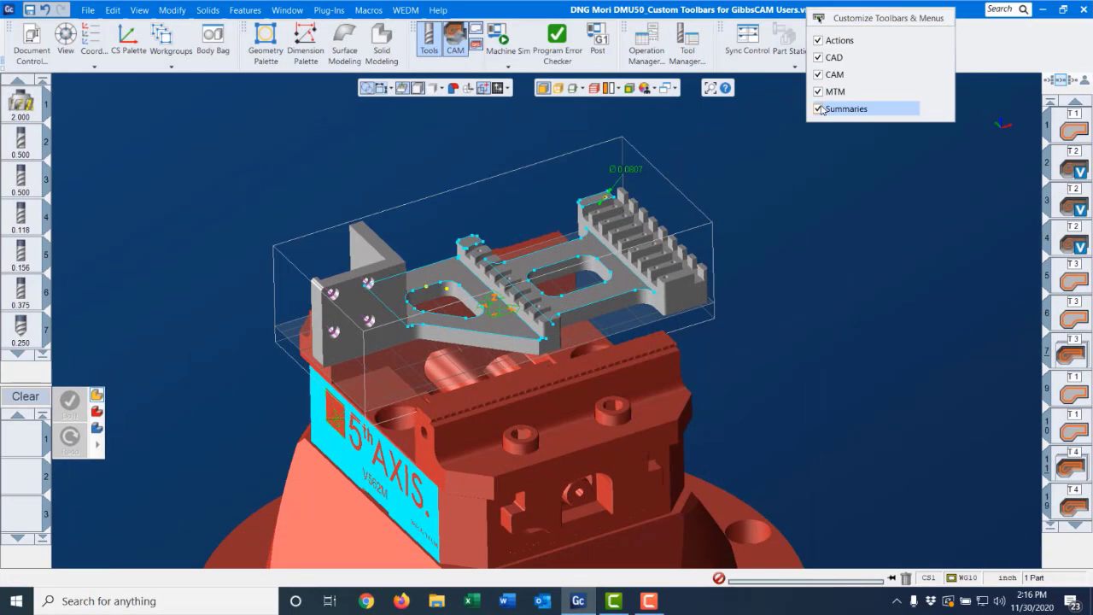
left_click(816, 92)
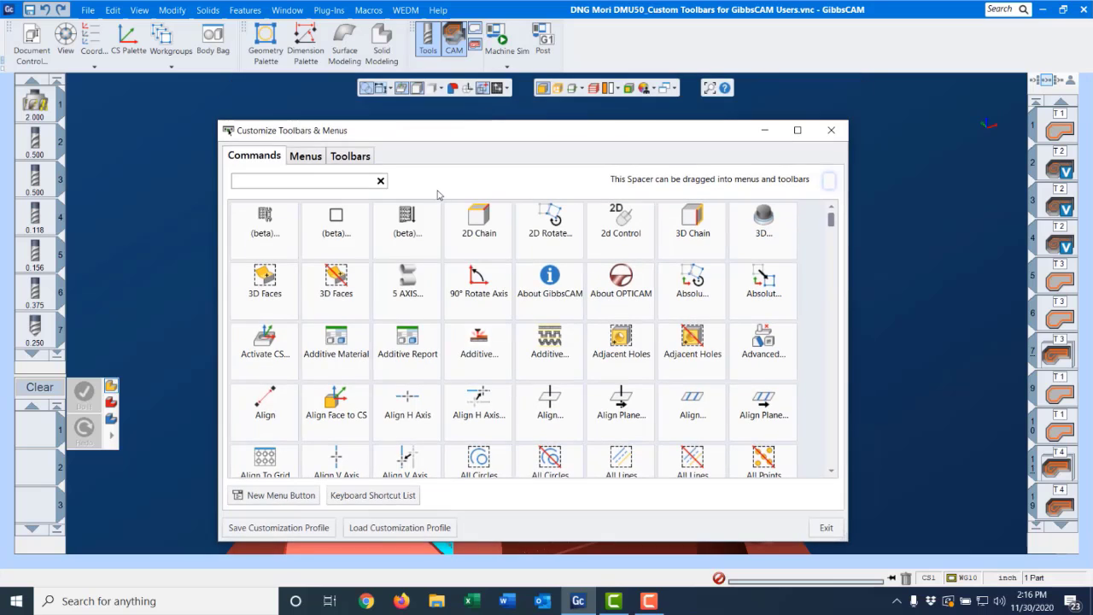
mouse_move(403, 215)
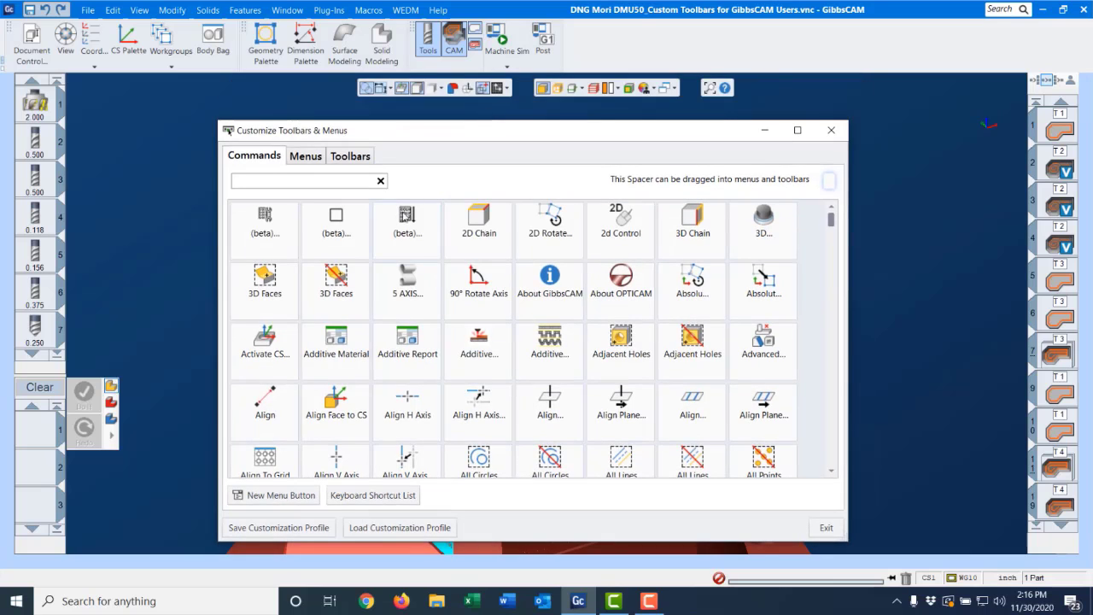
right_click(264, 43)
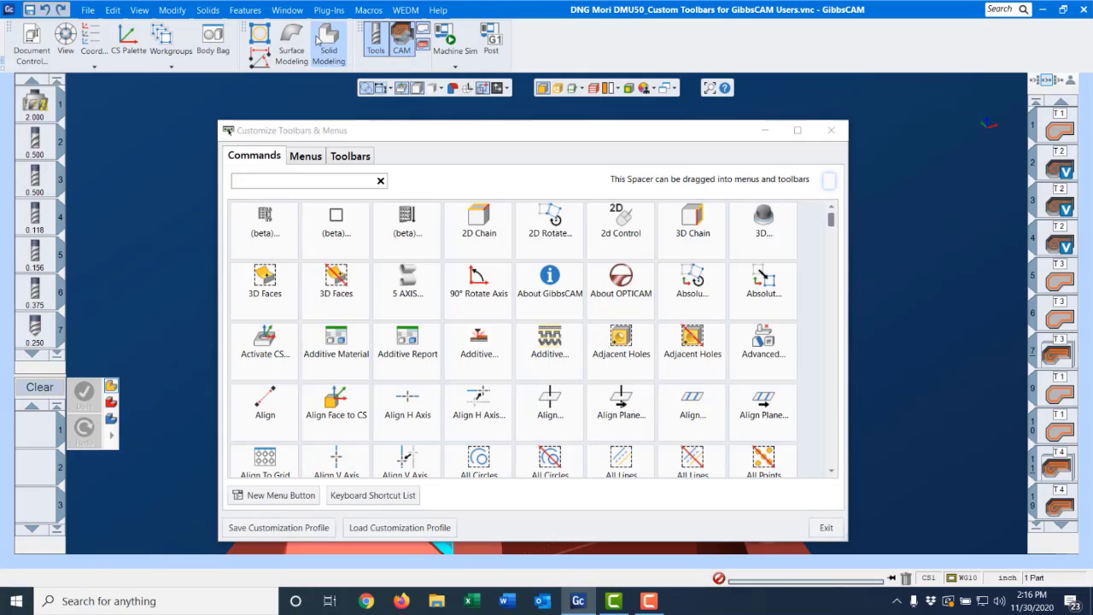
right_click(317, 38)
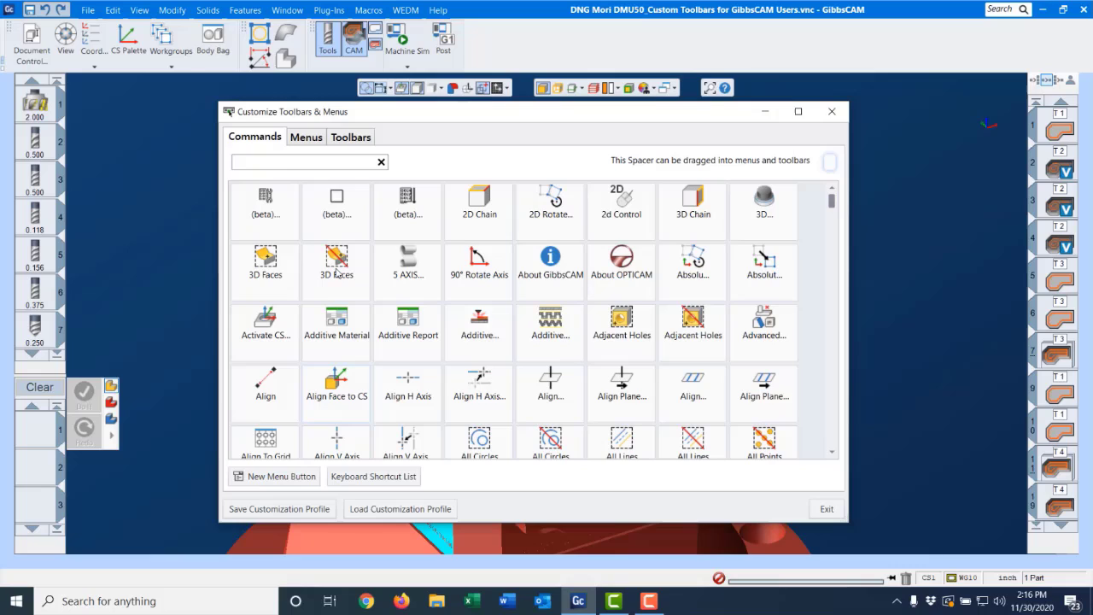
left_click(350, 136)
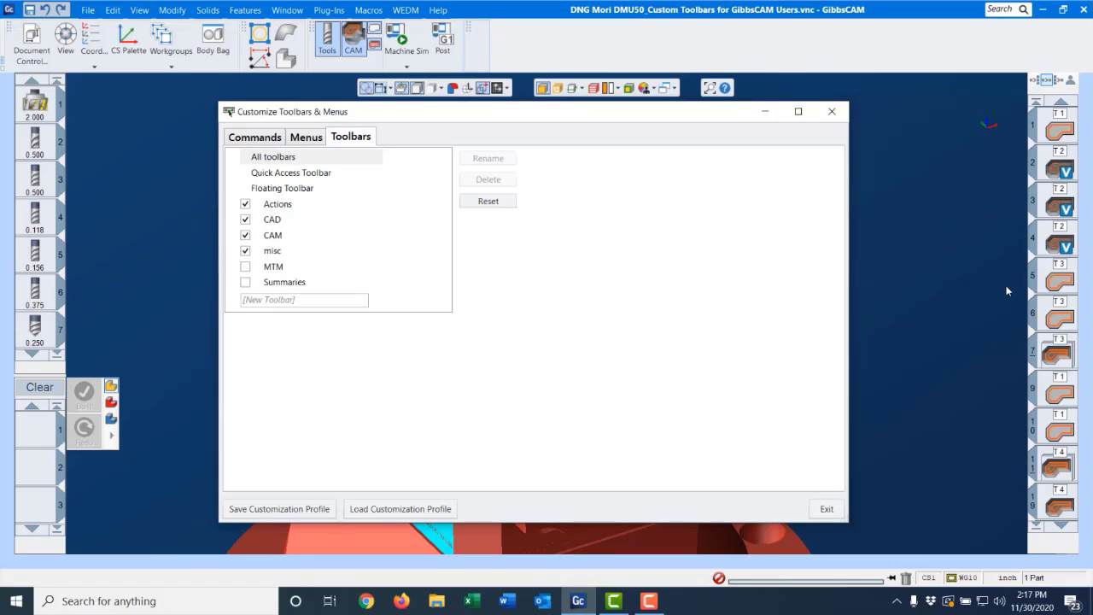
left_click(255, 136)
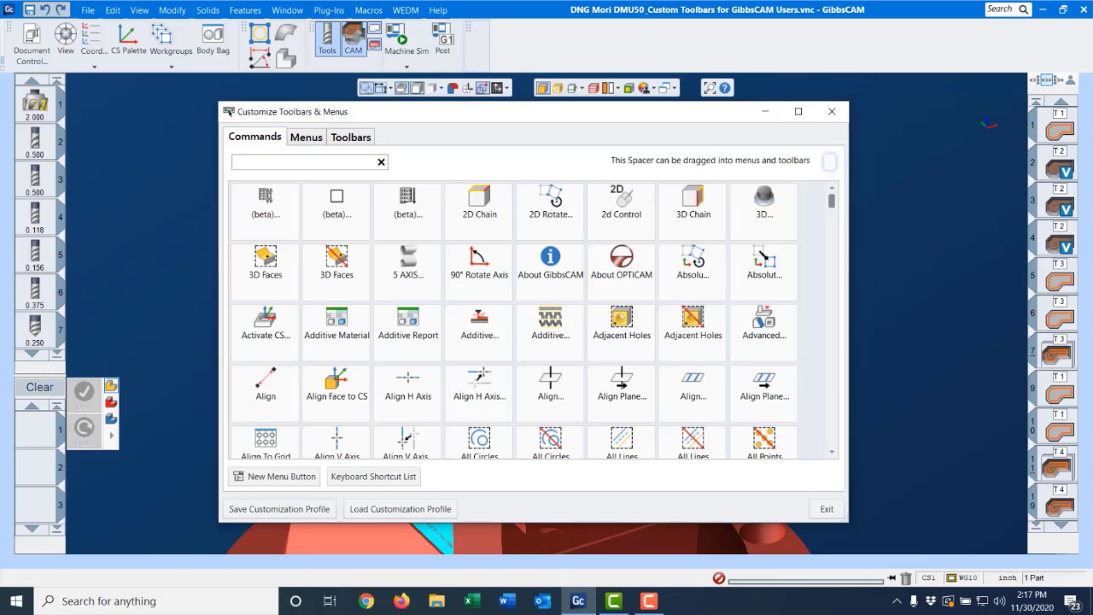
scroll("down", 3)
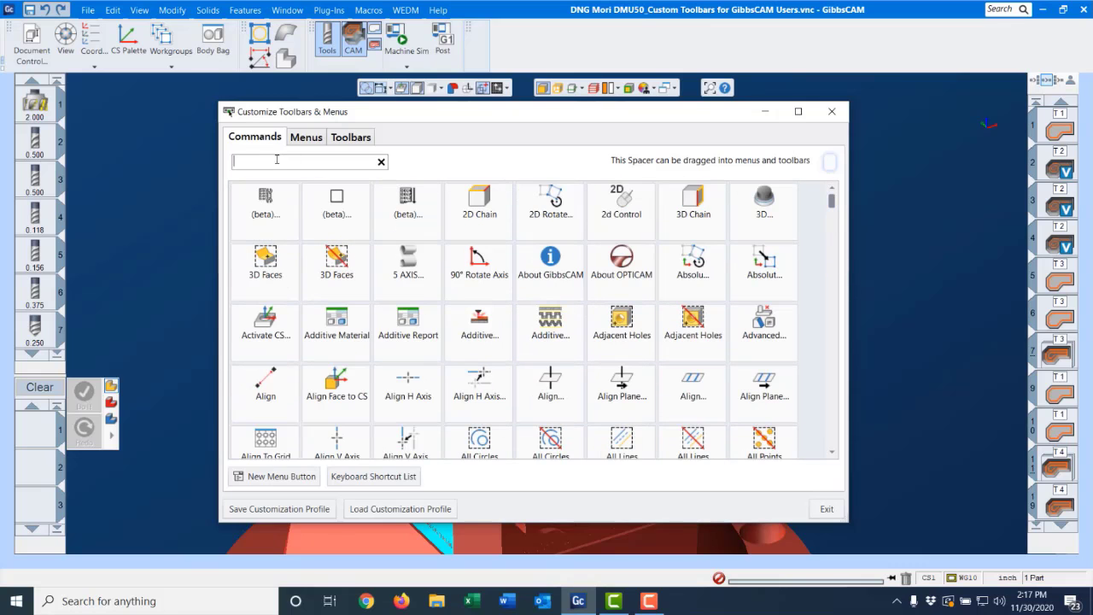
Search the command catalog ('sho', '2d', 'tran') and add Move Part Origin to the ribbon.
type("show")
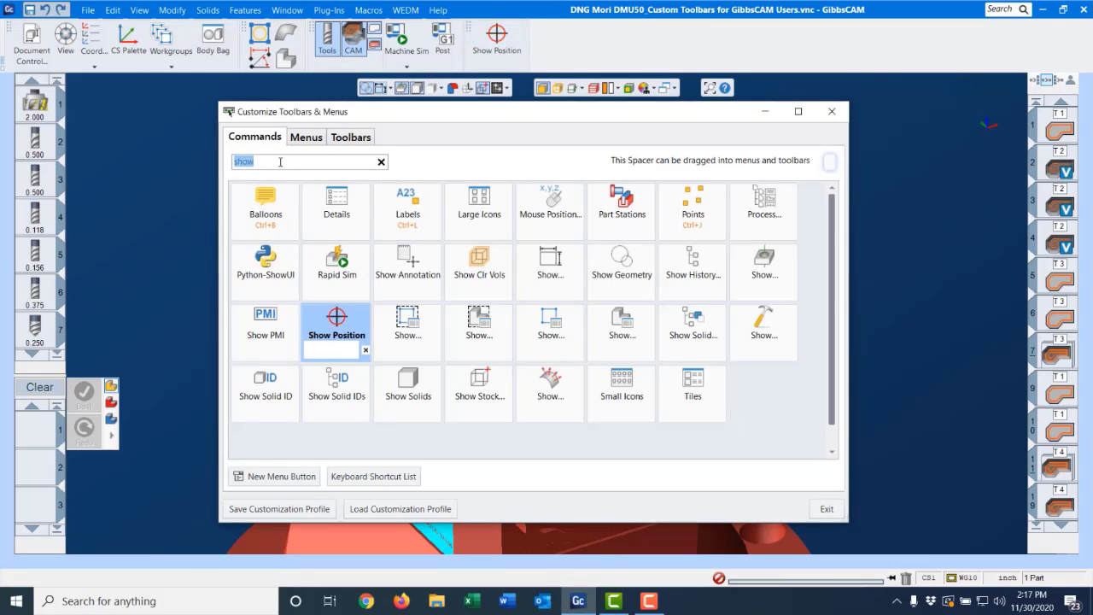
type("2d")
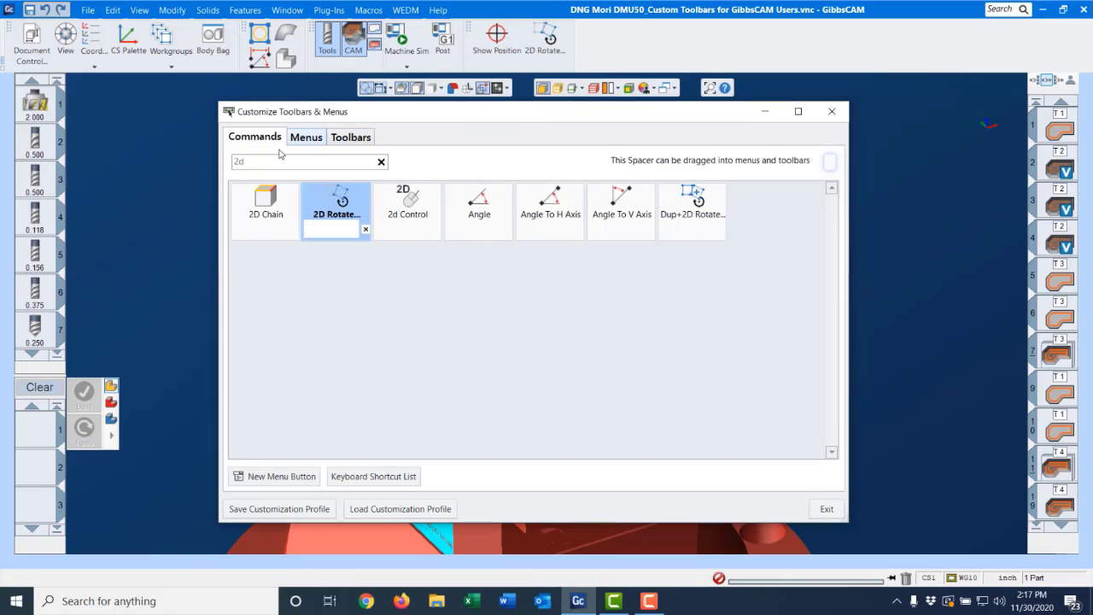
type("tran")
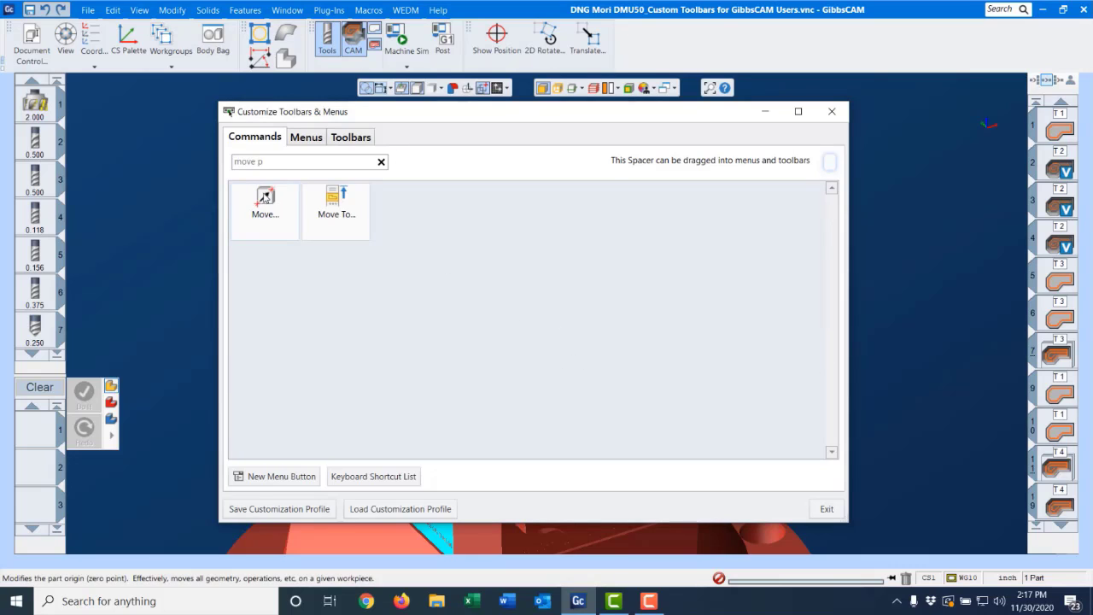
left_click(265, 205)
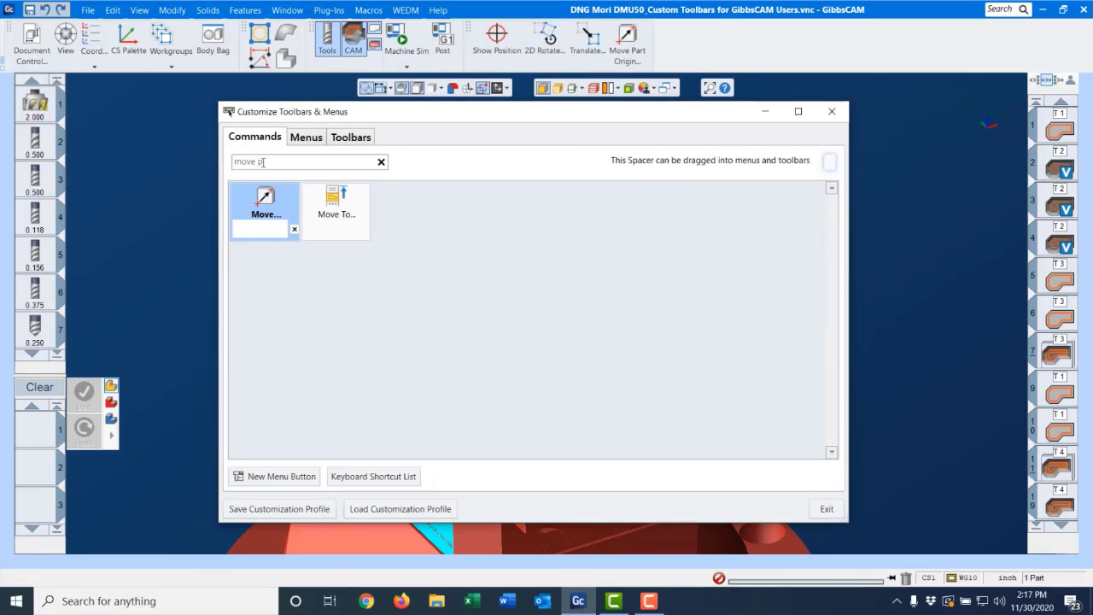
Add Mid-Point to the ribbon and search 'cir' and 'point' for further point commands.
type("mid")
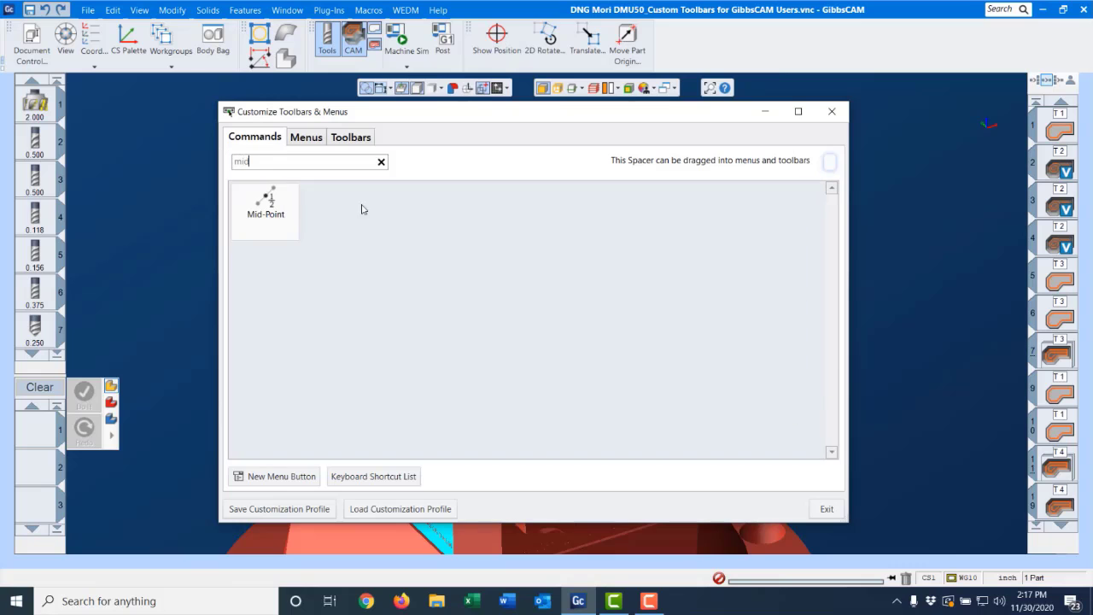
left_click(266, 208)
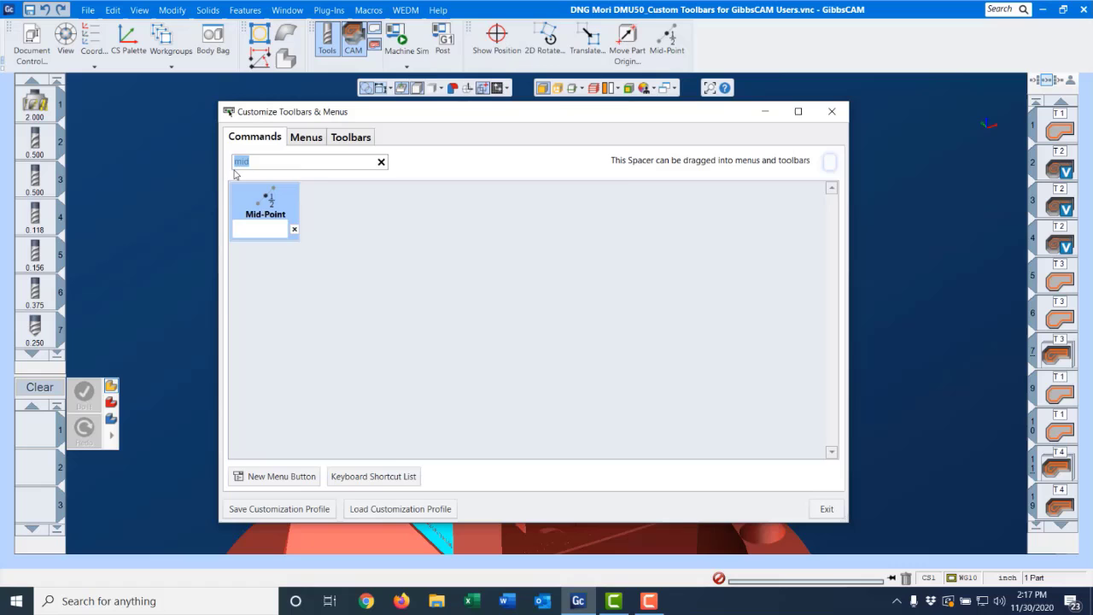
type("cir")
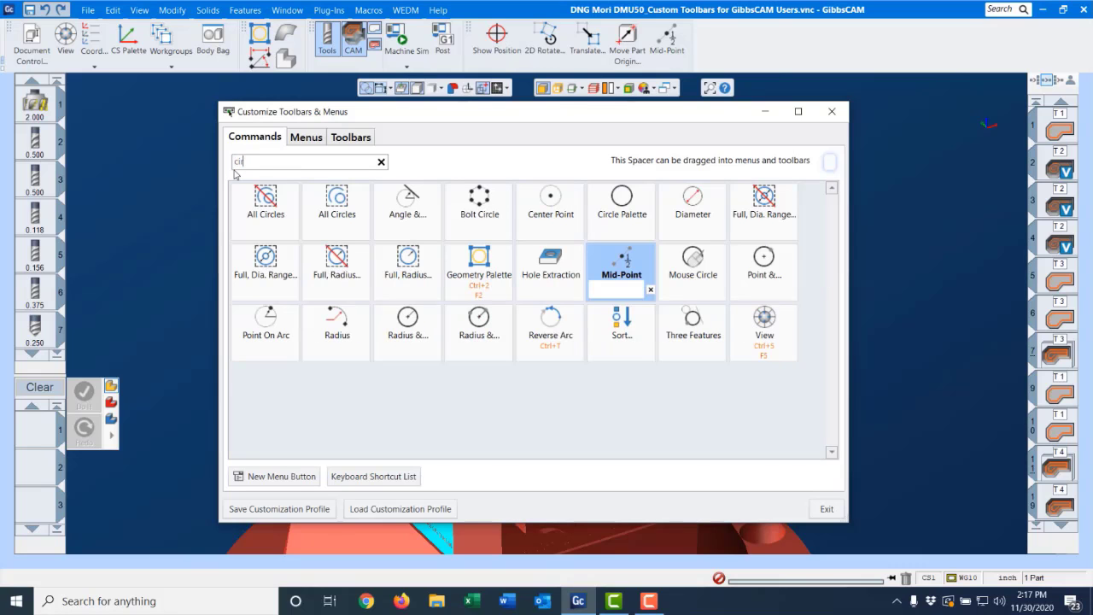
mouse_move(572, 251)
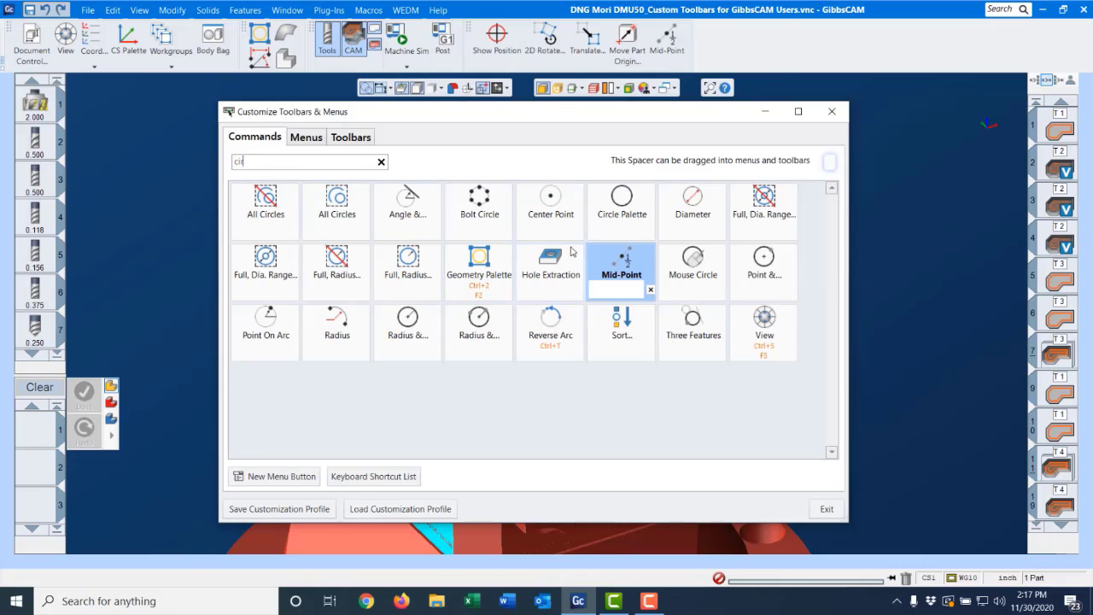
left_click(550, 205)
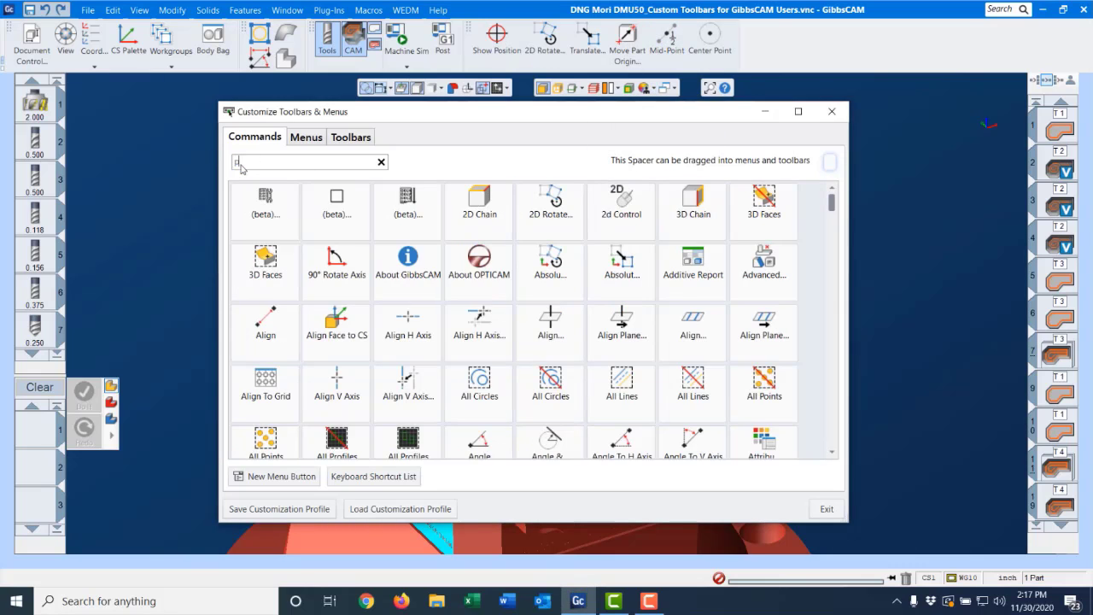
type("point")
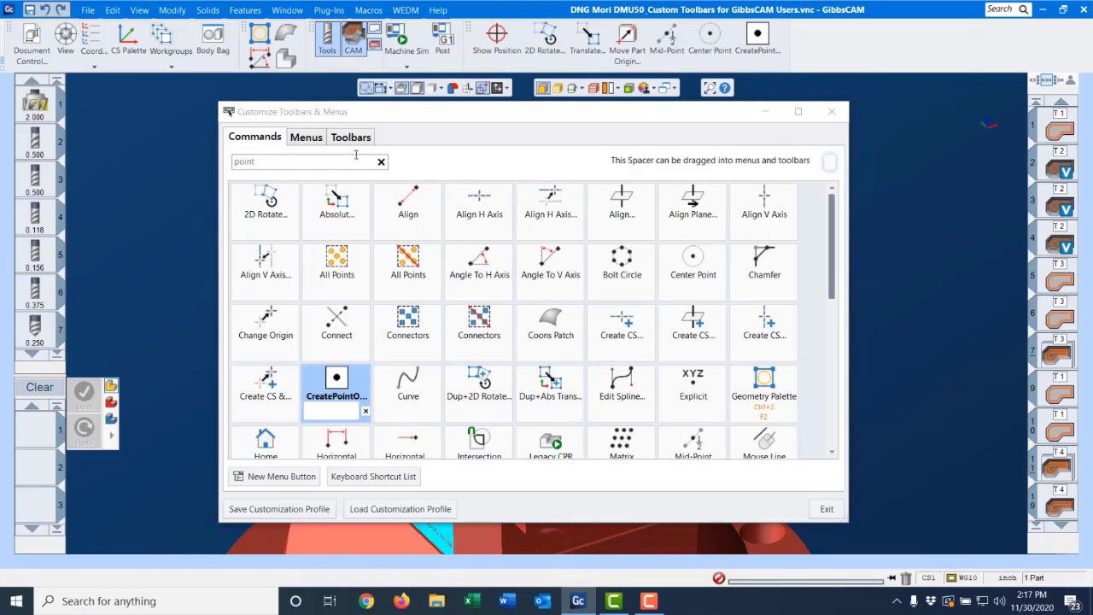
mouse_move(260, 230)
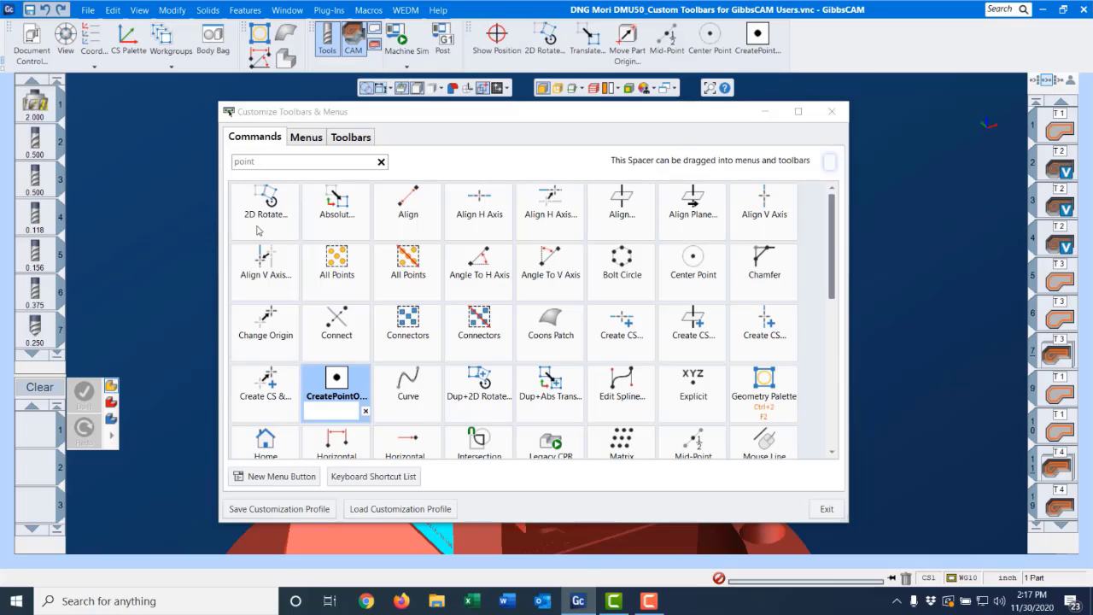
mouse_move(434, 226)
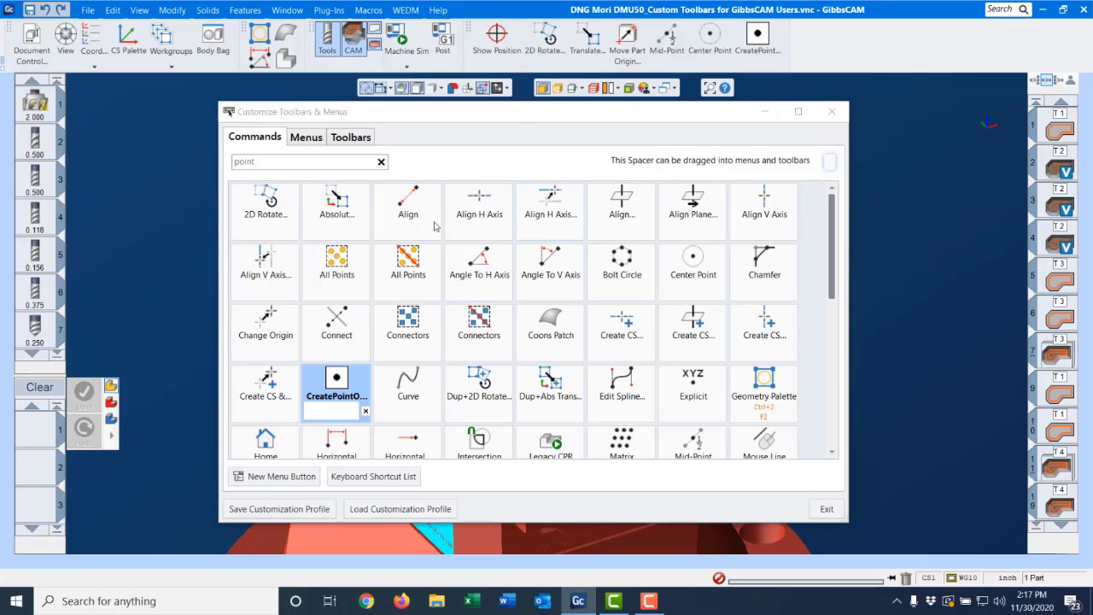
mouse_move(335, 202)
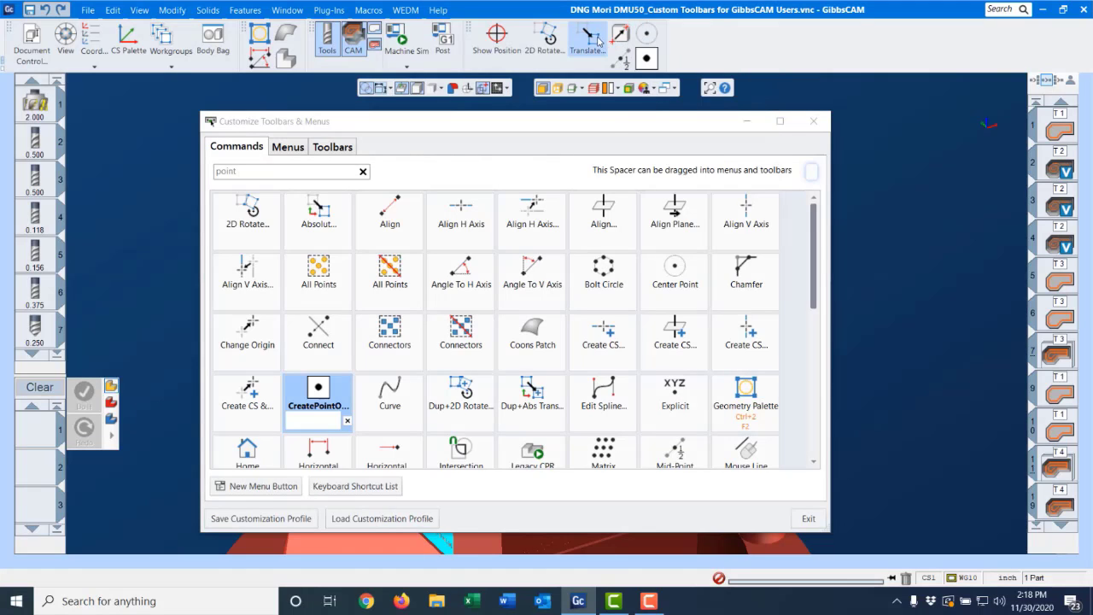
Show two added ribbon commands as icons only, with 'With Text' switched off.
right_click(587, 36)
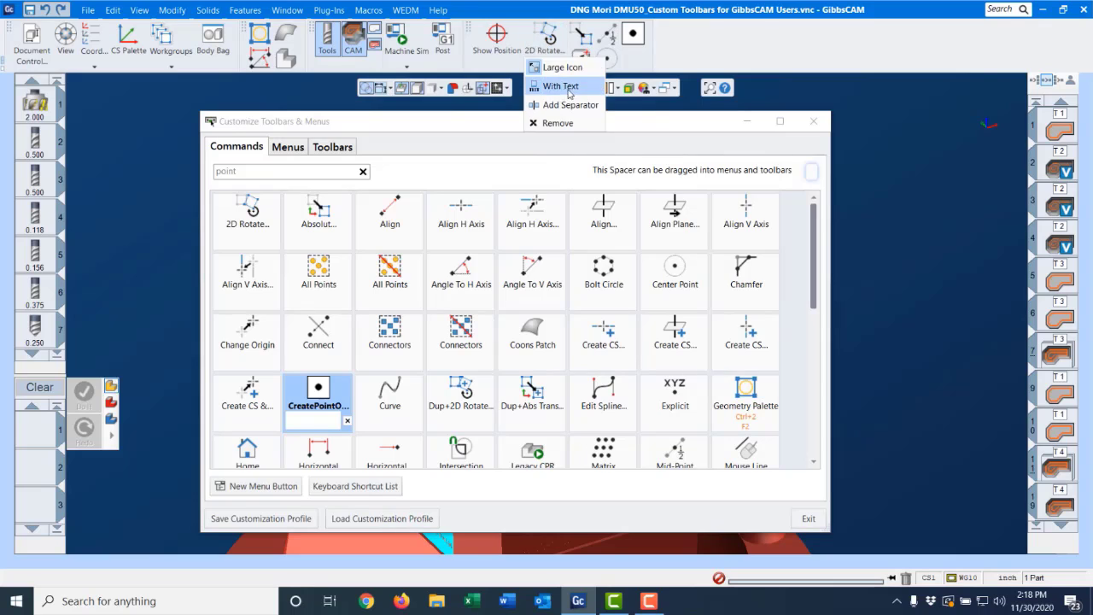
left_click(560, 85)
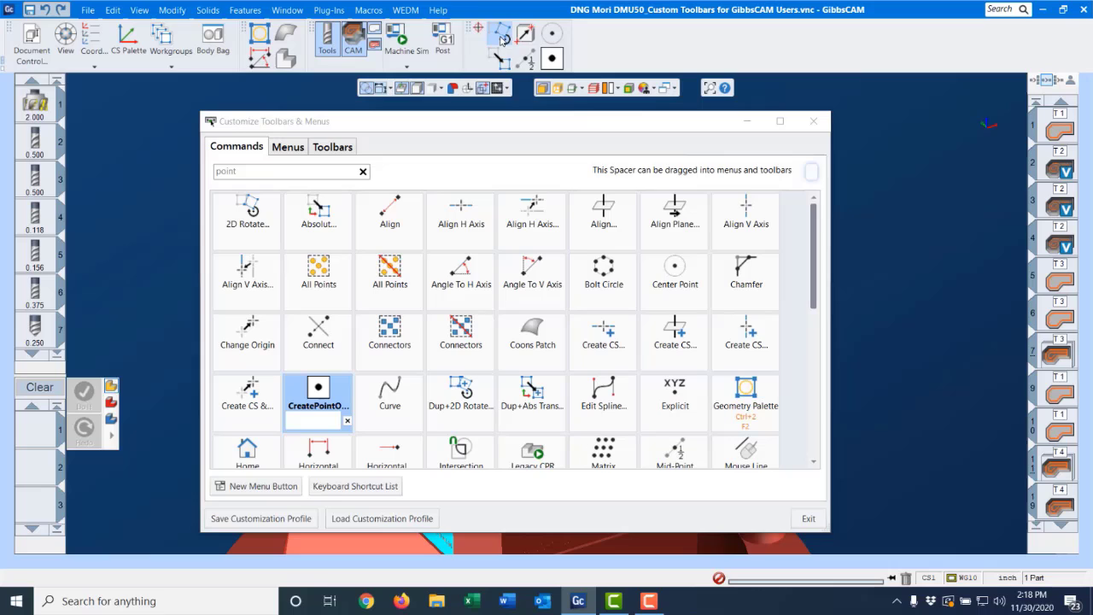
right_click(500, 34)
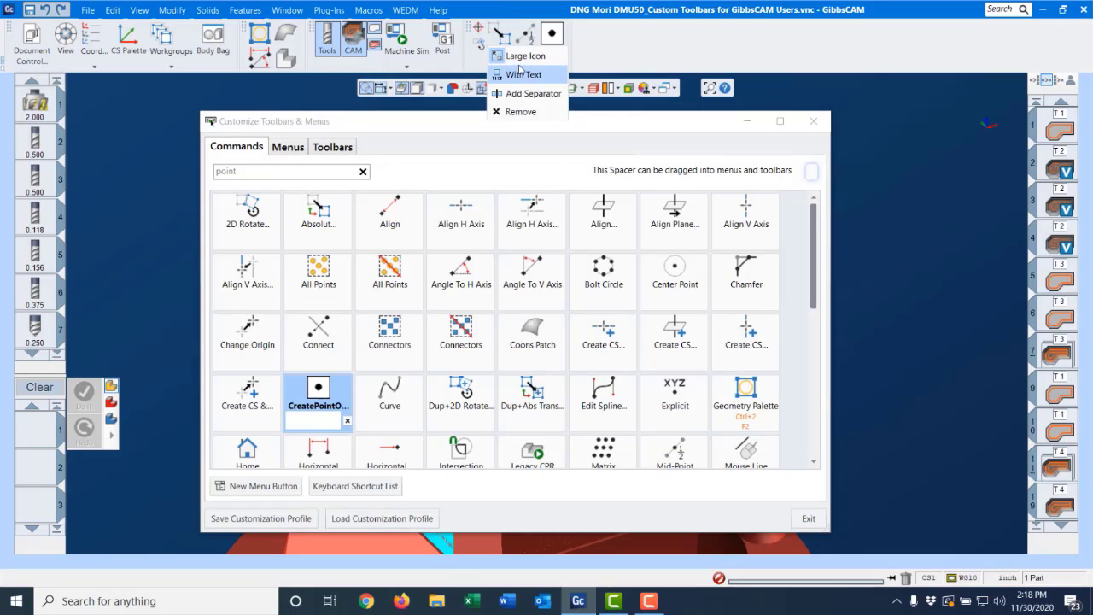
left_click(526, 75)
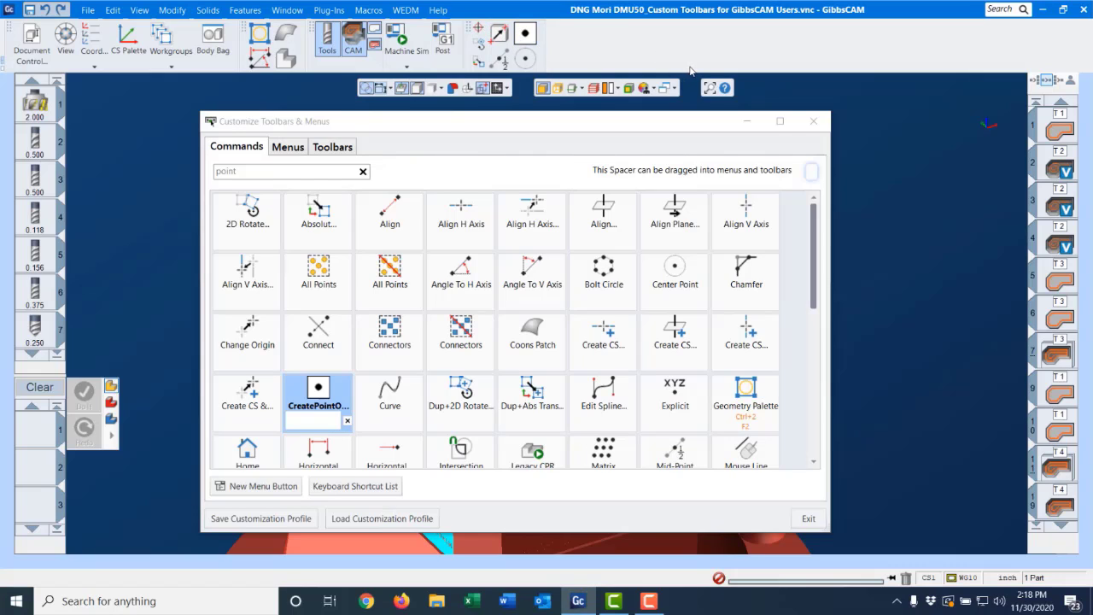
mouse_move(925, 53)
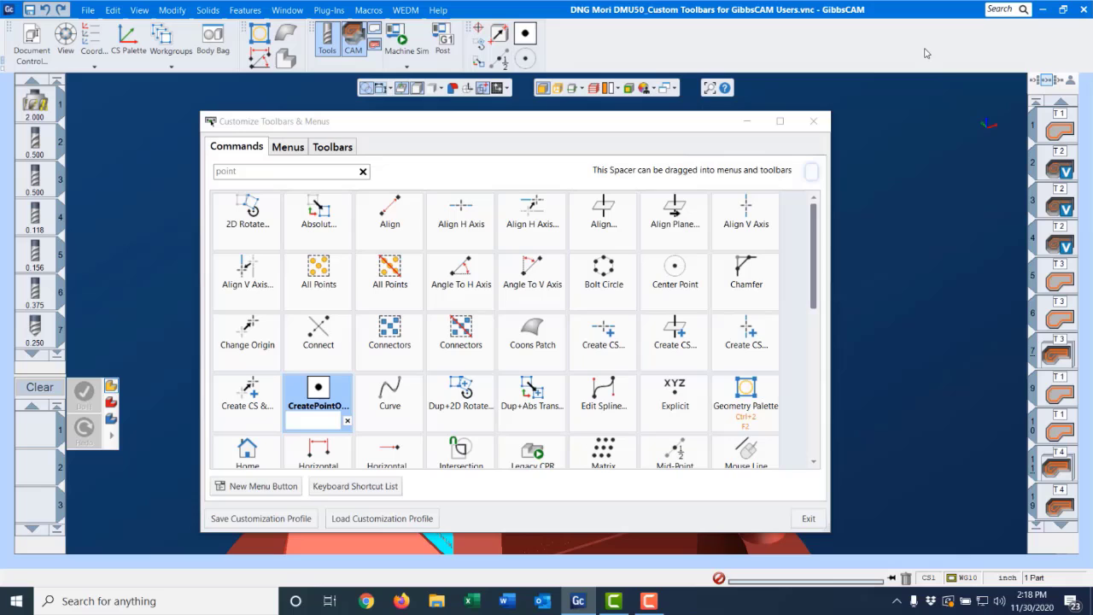
mouse_move(470, 151)
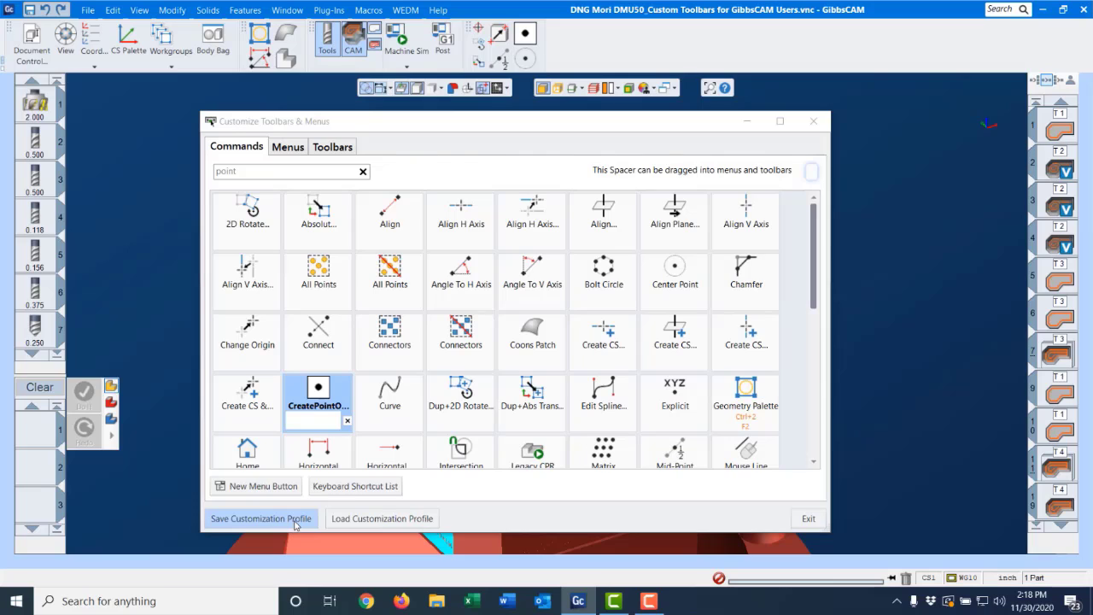
mouse_move(297, 524)
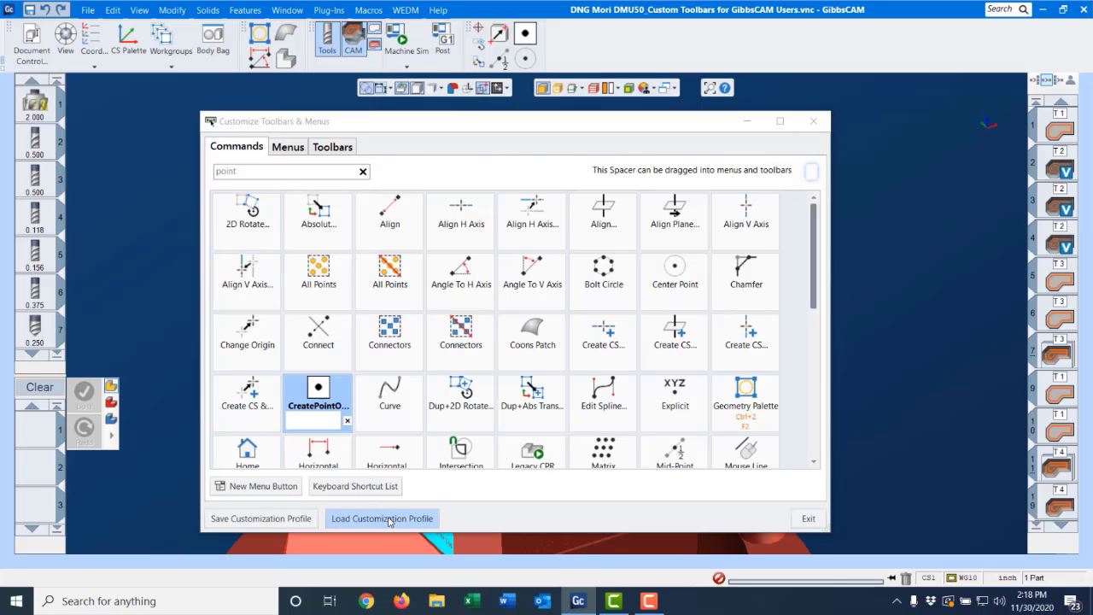
Load the personal toolbar .cui profile, restoring a fuller ribbon.
left_click(383, 519)
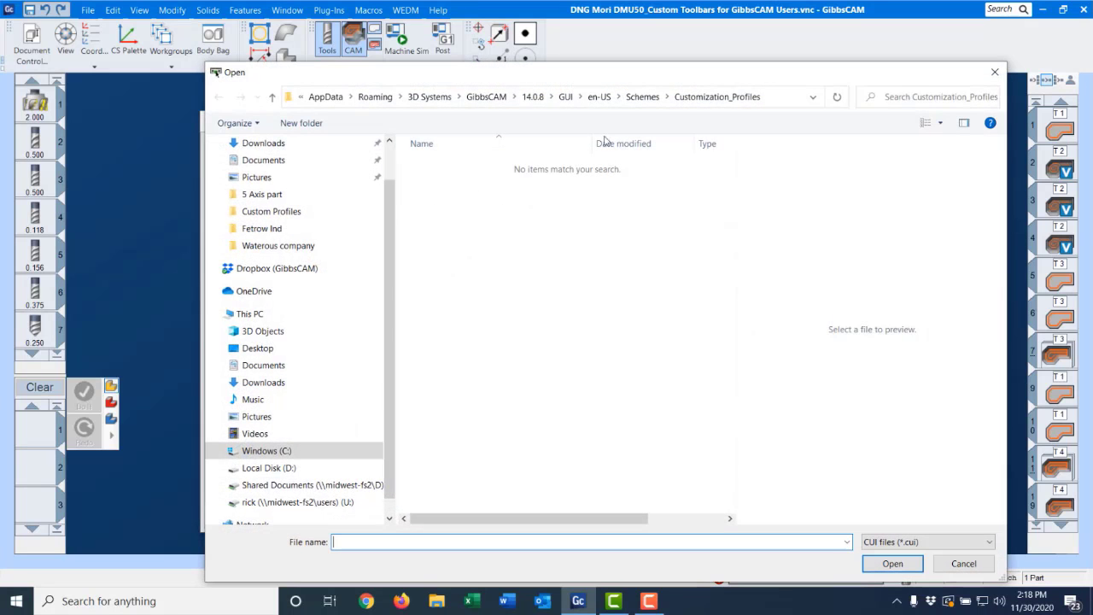
left_click(262, 366)
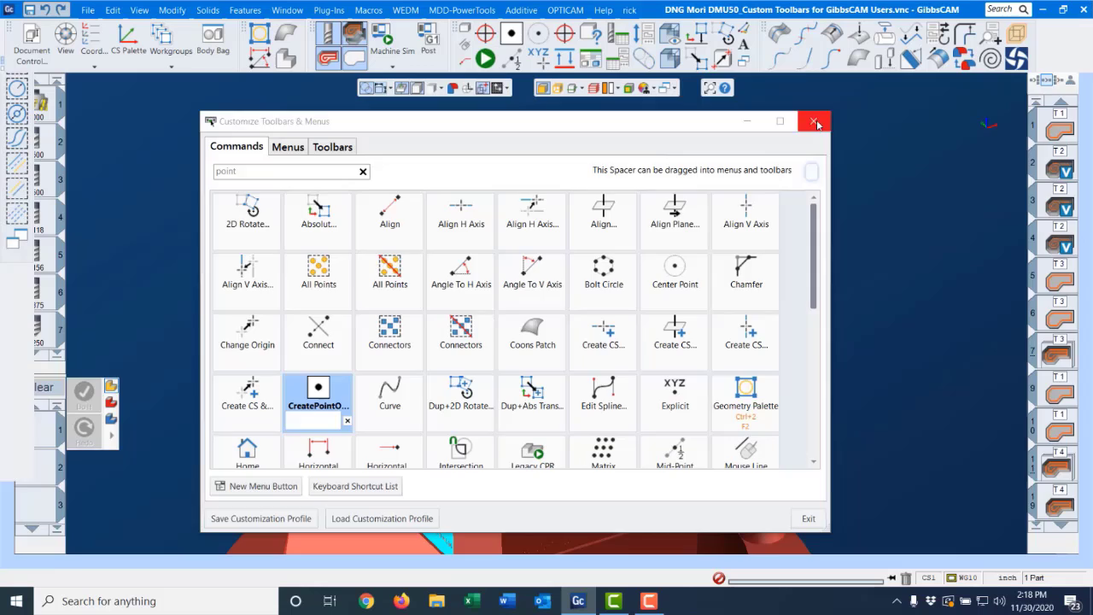
Close the customization window and put away the floating Holes palette.
left_click(812, 119)
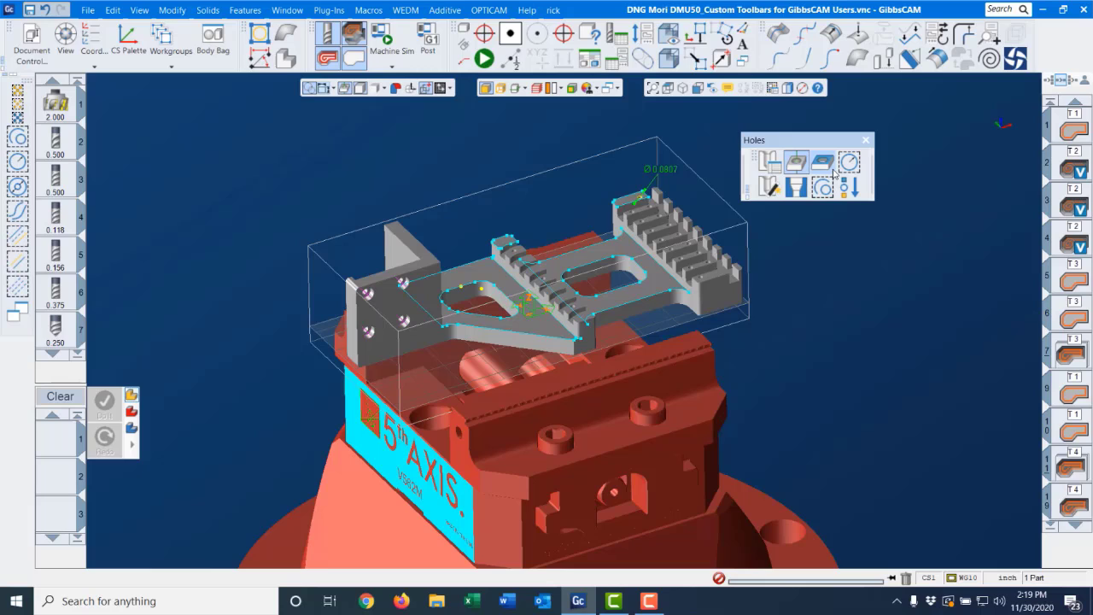
left_click_drag(806, 140, 406, 116)
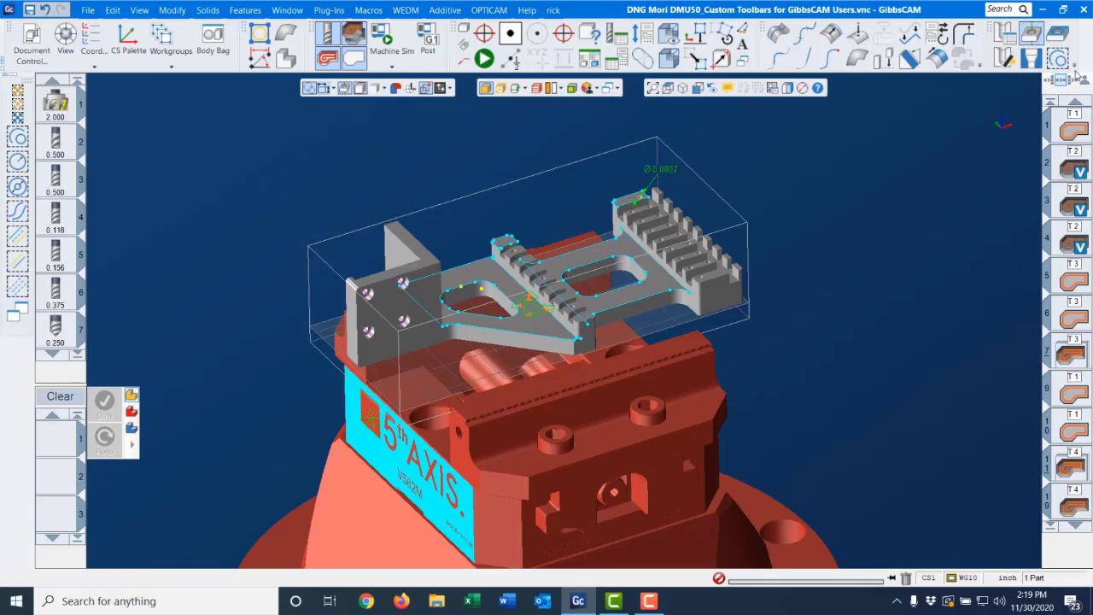
left_click(1058, 80)
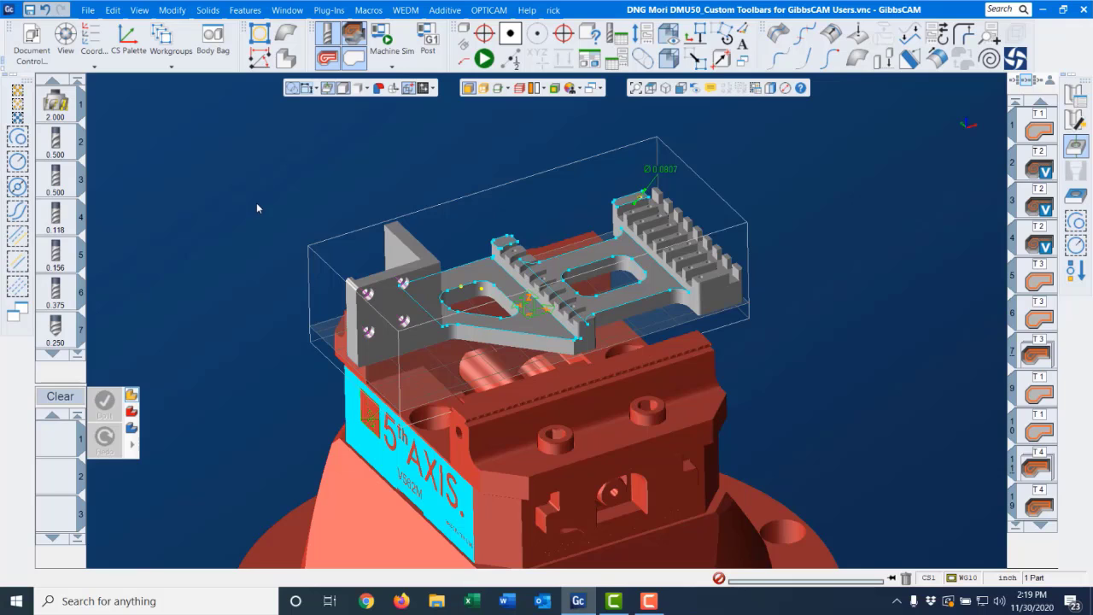
mouse_move(635, 310)
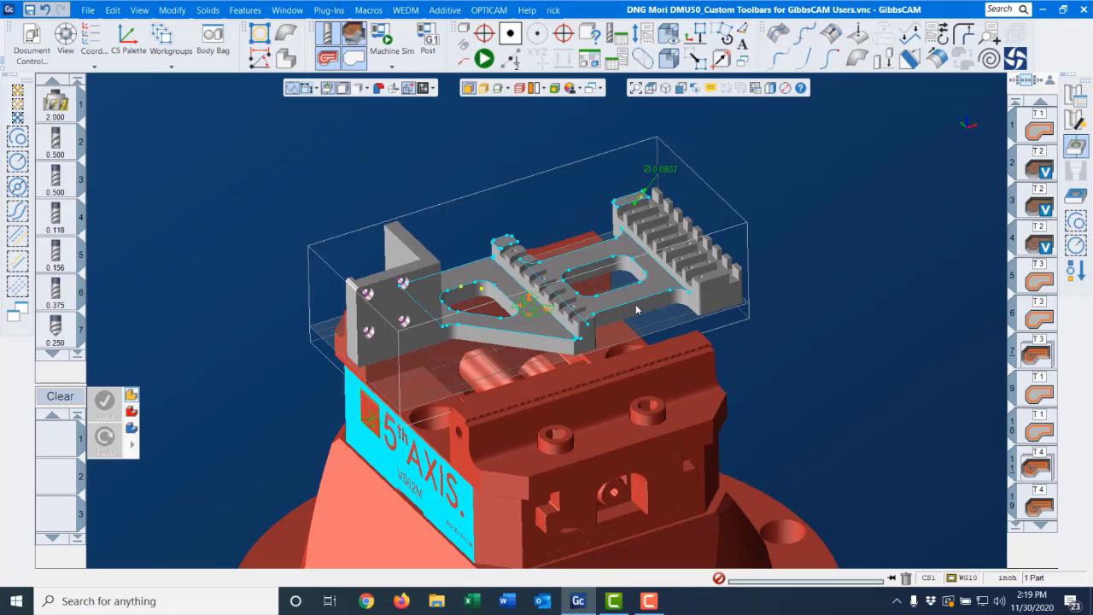